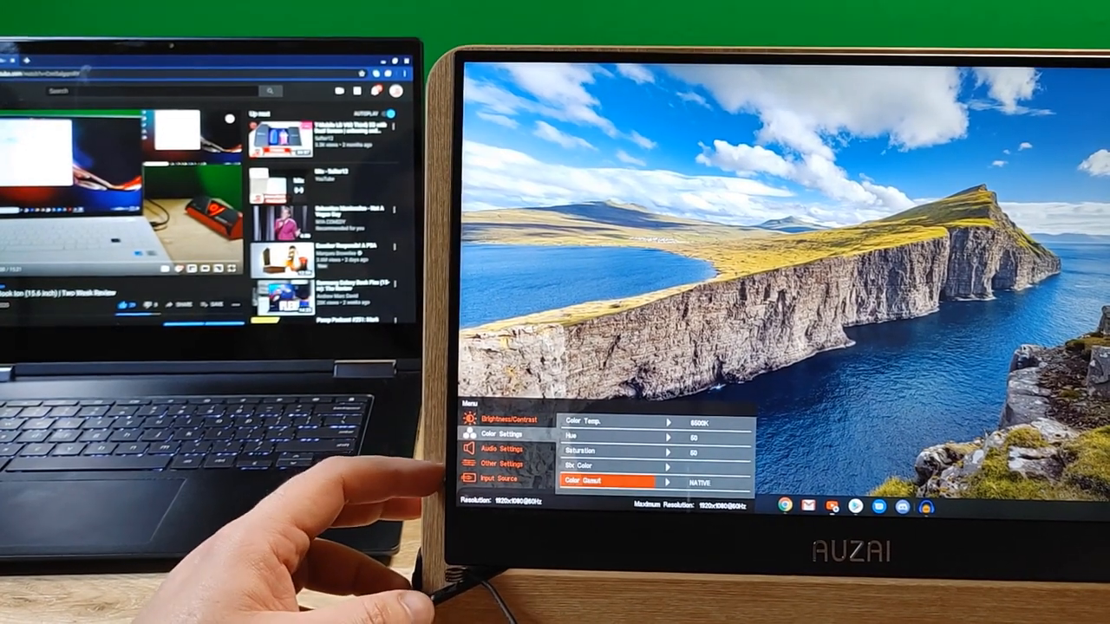
# - Browse the Color Settings page, then move to Other Settings (aspect, FreeSync, language, HDR, reset)
pyautogui.click(497, 448)
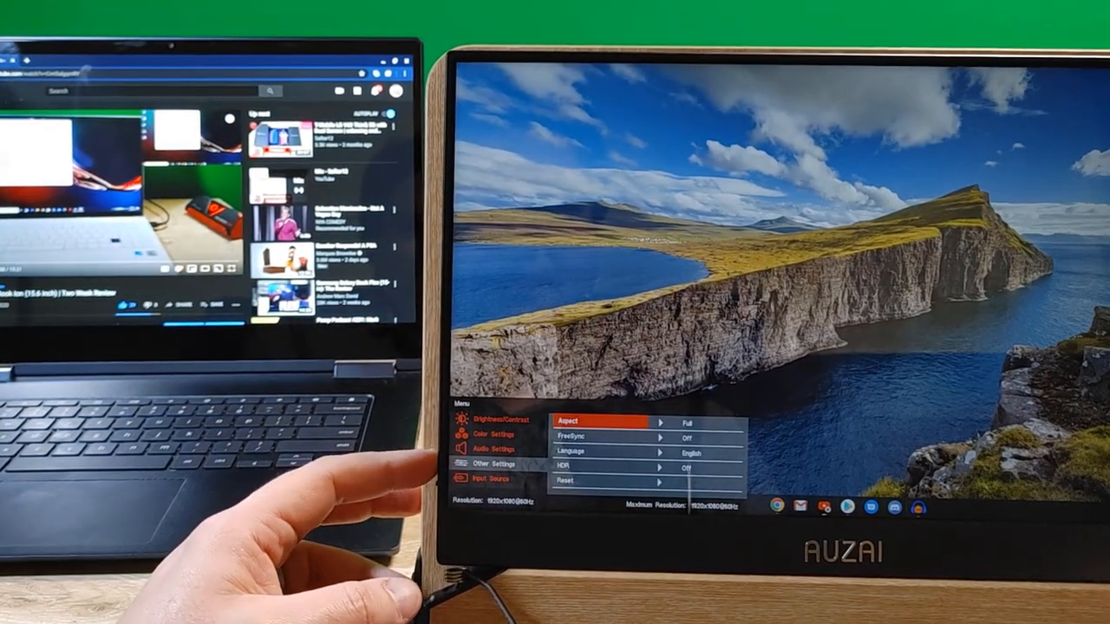
pyautogui.click(492, 465)
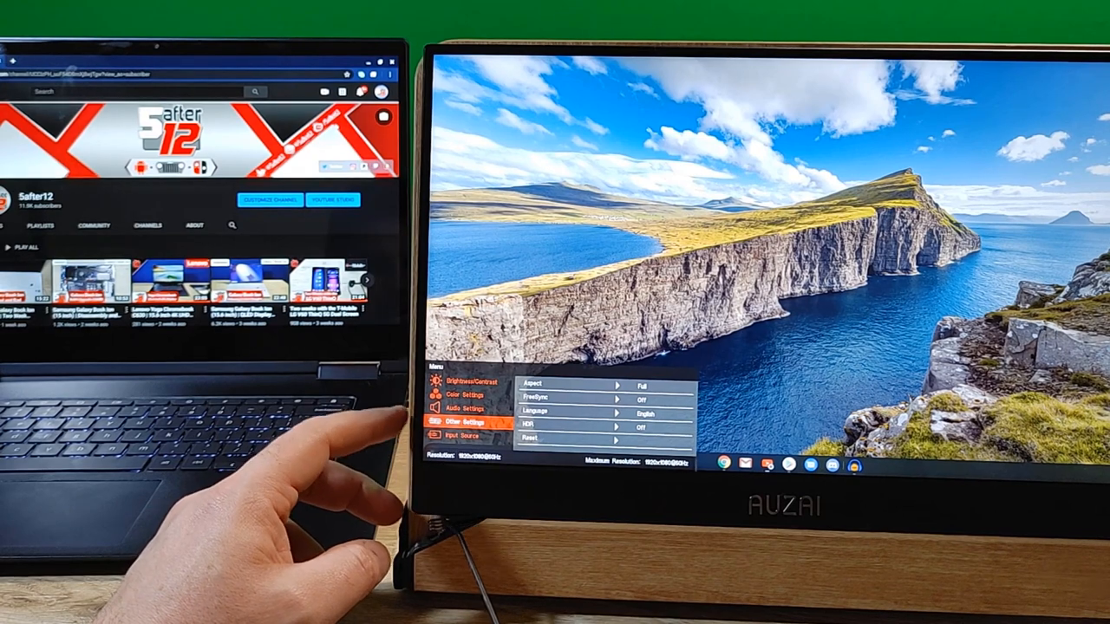
pyautogui.click(465, 435)
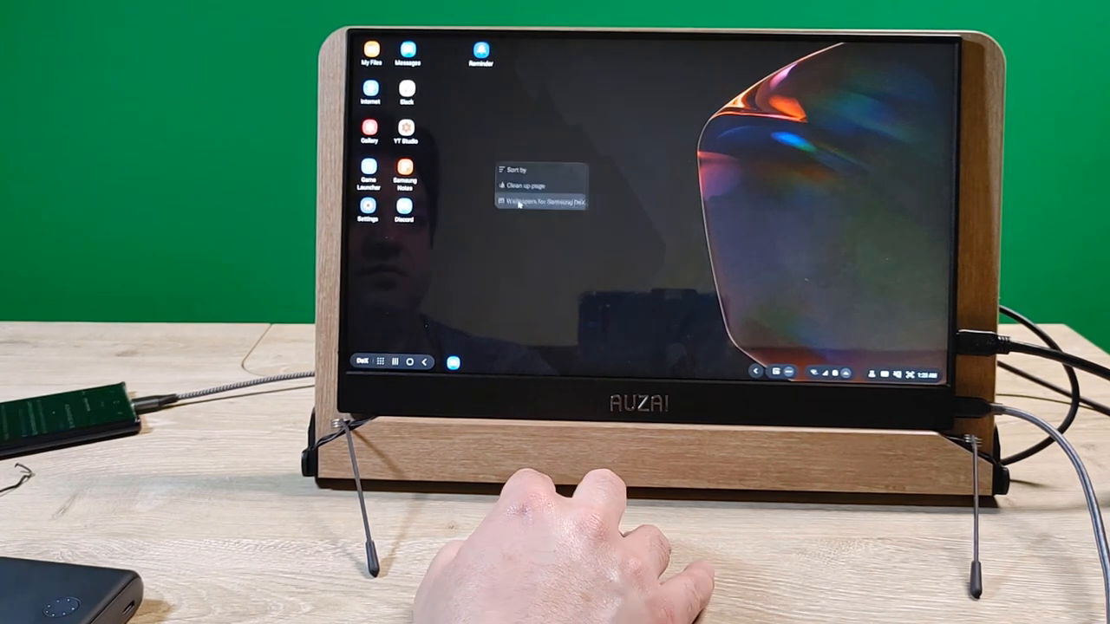
# - Apply a DeX wallpaper, then show the channel's All videos list and pick a video
pyautogui.click(537, 201)
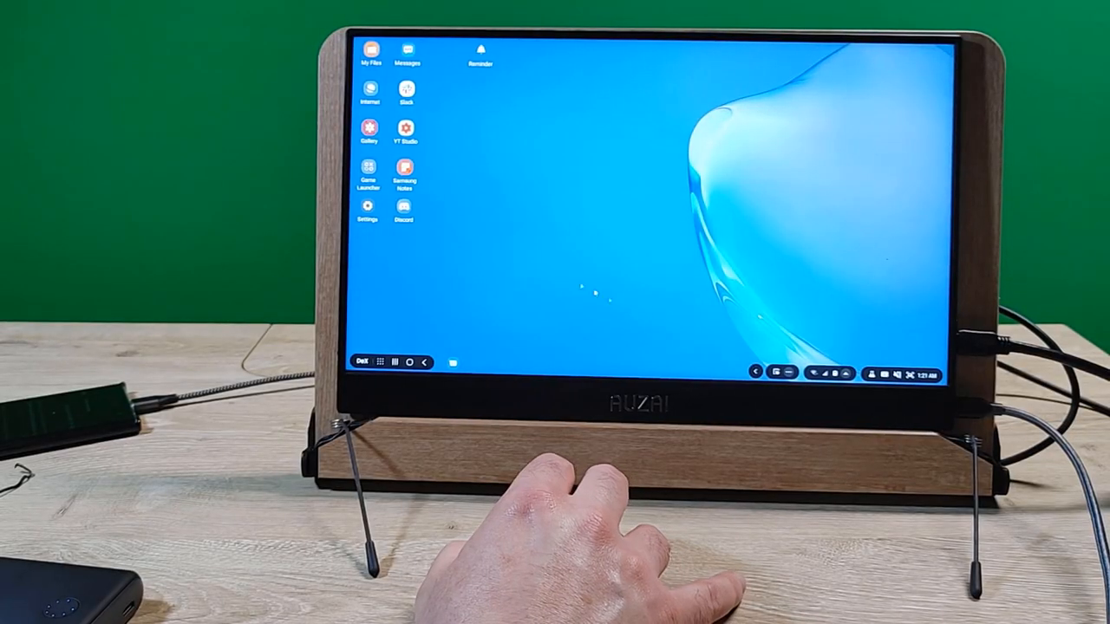
pyautogui.click(406, 128)
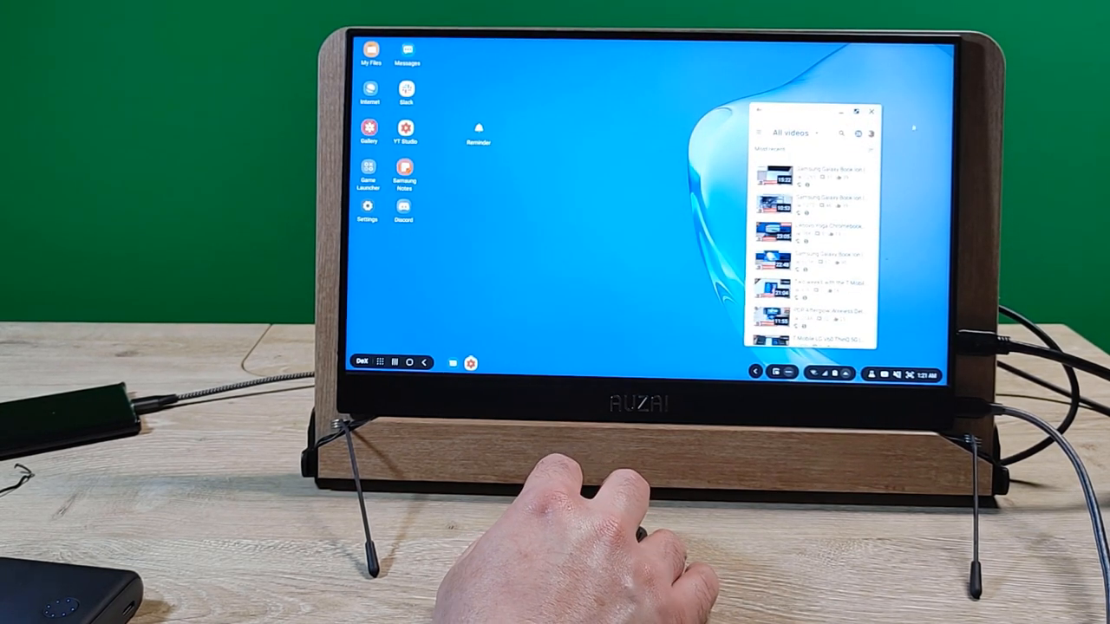
pyautogui.click(871, 111)
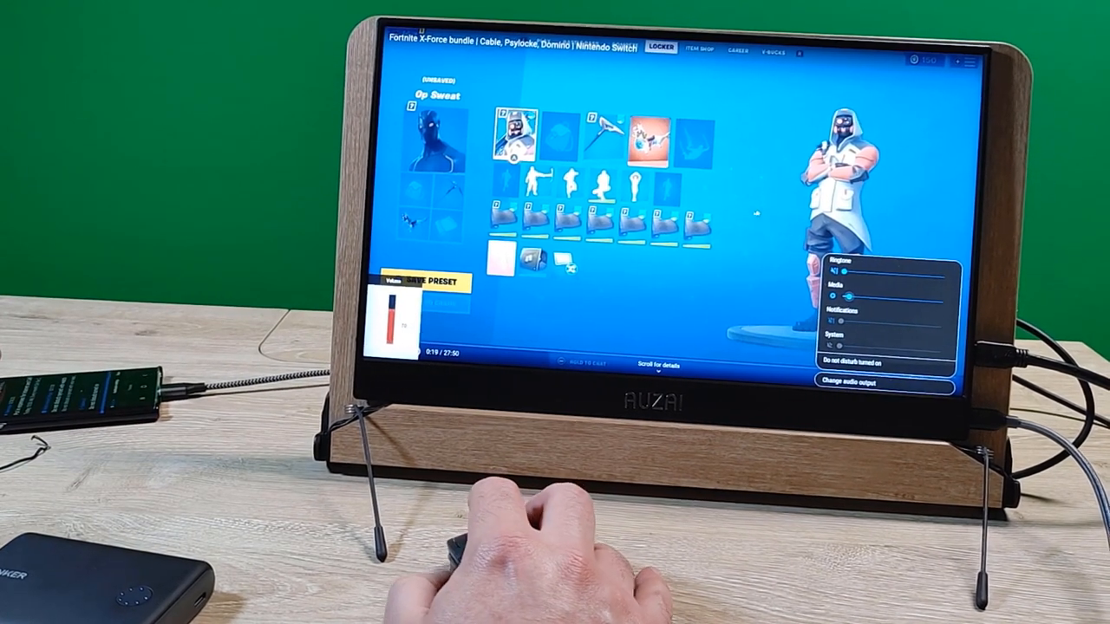
# - Raise the Media volume slider while the Fortnite bundle video plays
pyautogui.moveTo(836, 298); pyautogui.dragTo(905, 298)
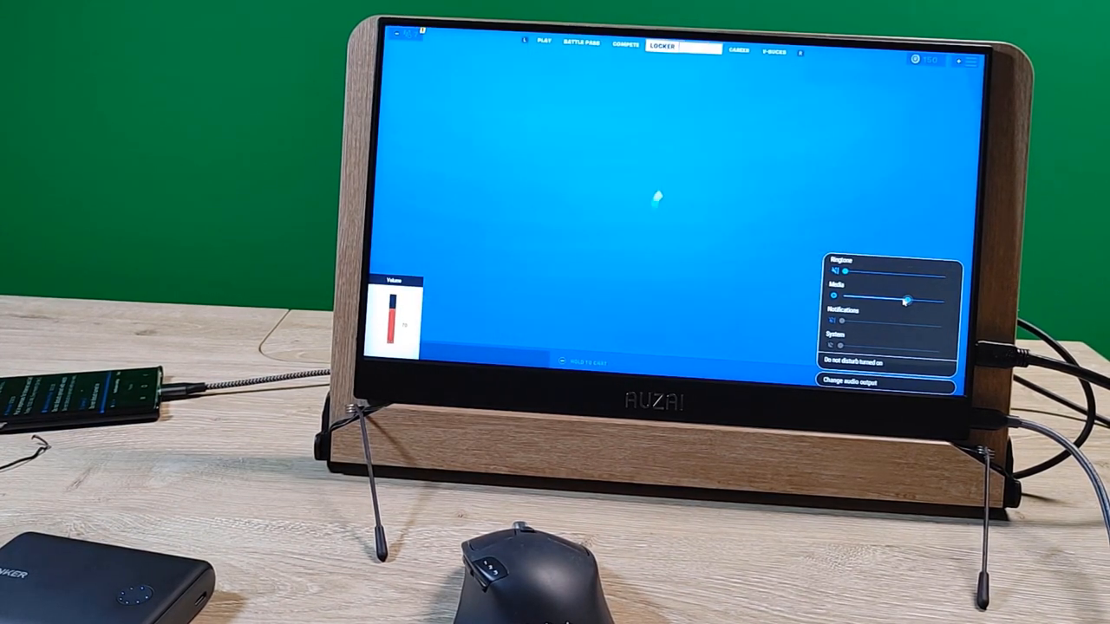
# - Dismiss the sound panel and show the video's quality list (1080p, 720p, 480p…)
pyautogui.click(697, 48)
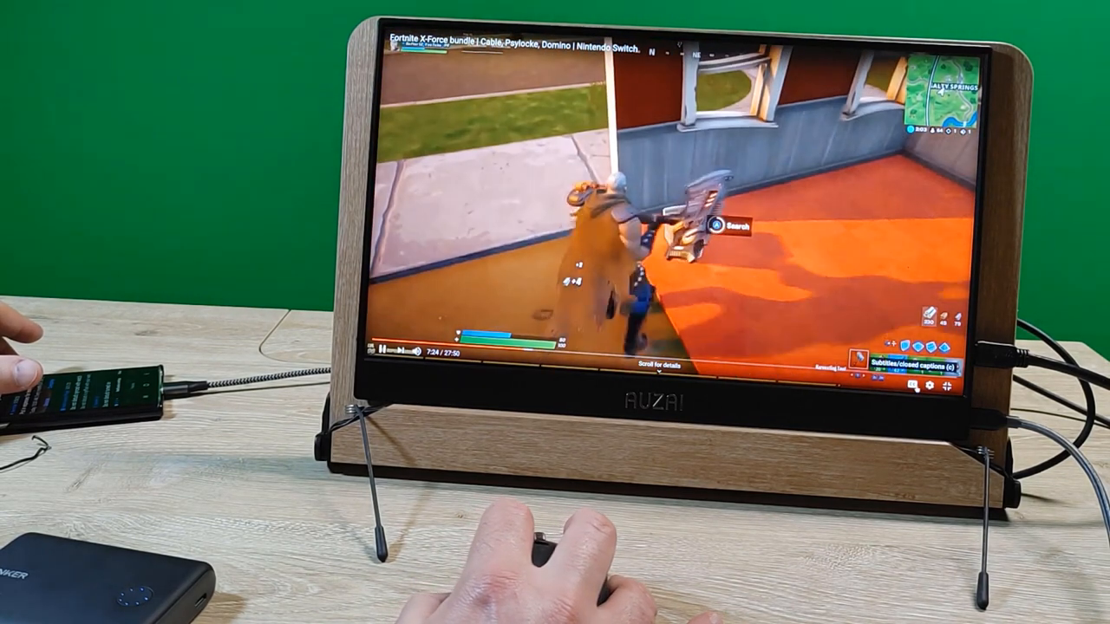
pyautogui.click(923, 385)
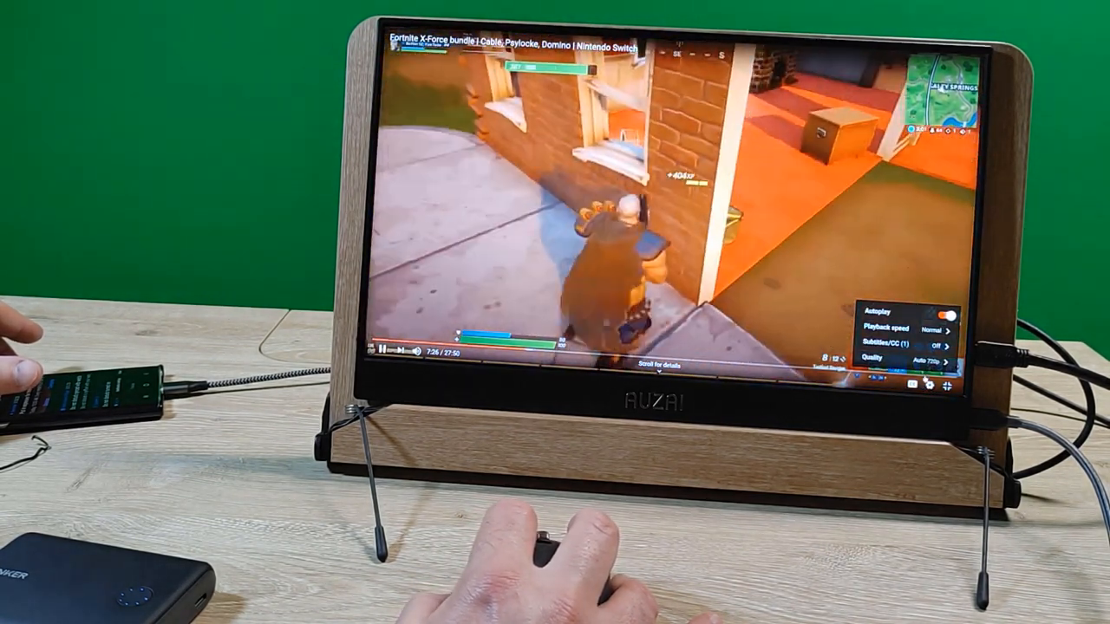
pyautogui.click(902, 357)
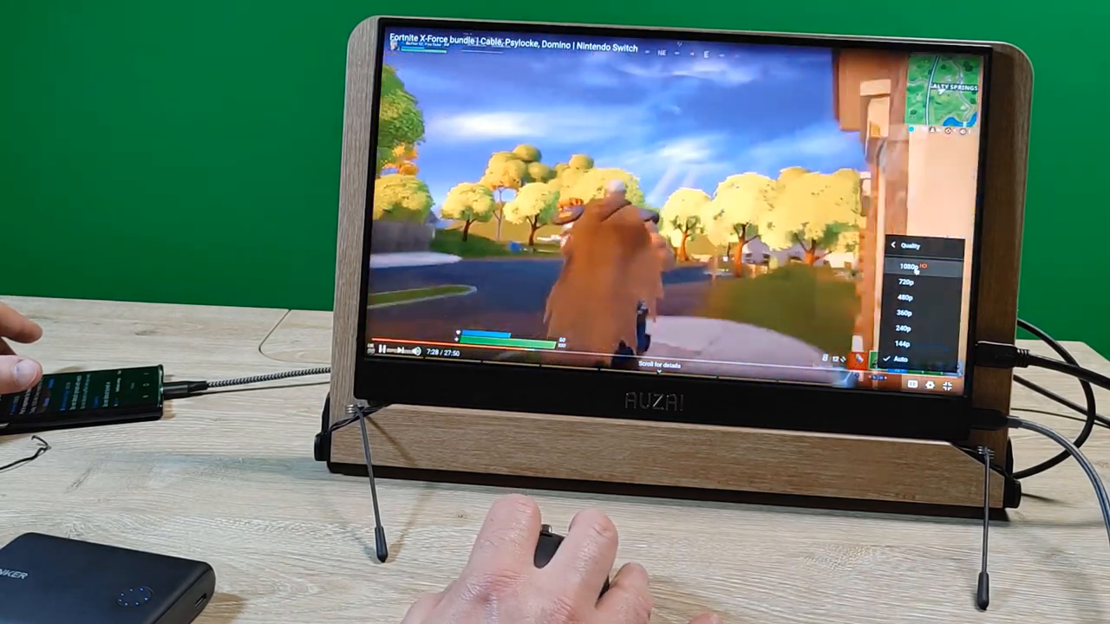